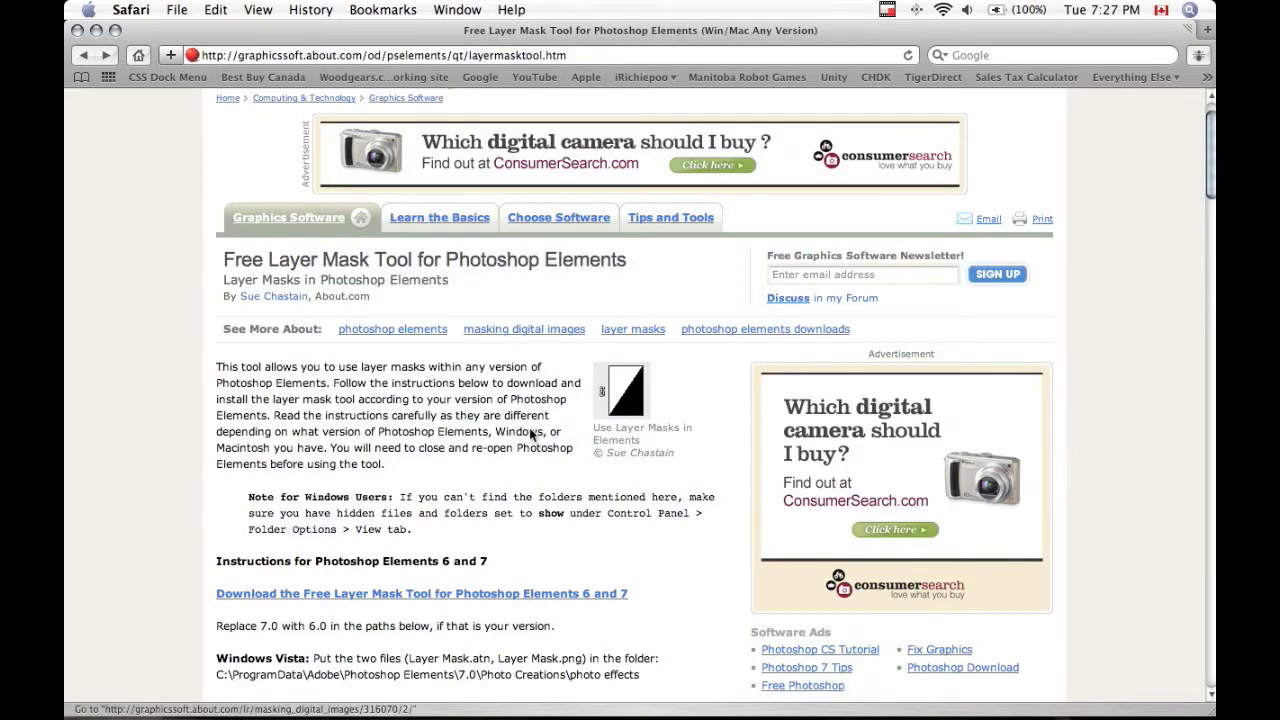
- Download the Layer_Mask_PSE6-3 file and open it from Safari's Downloads window
scroll(down, 3)
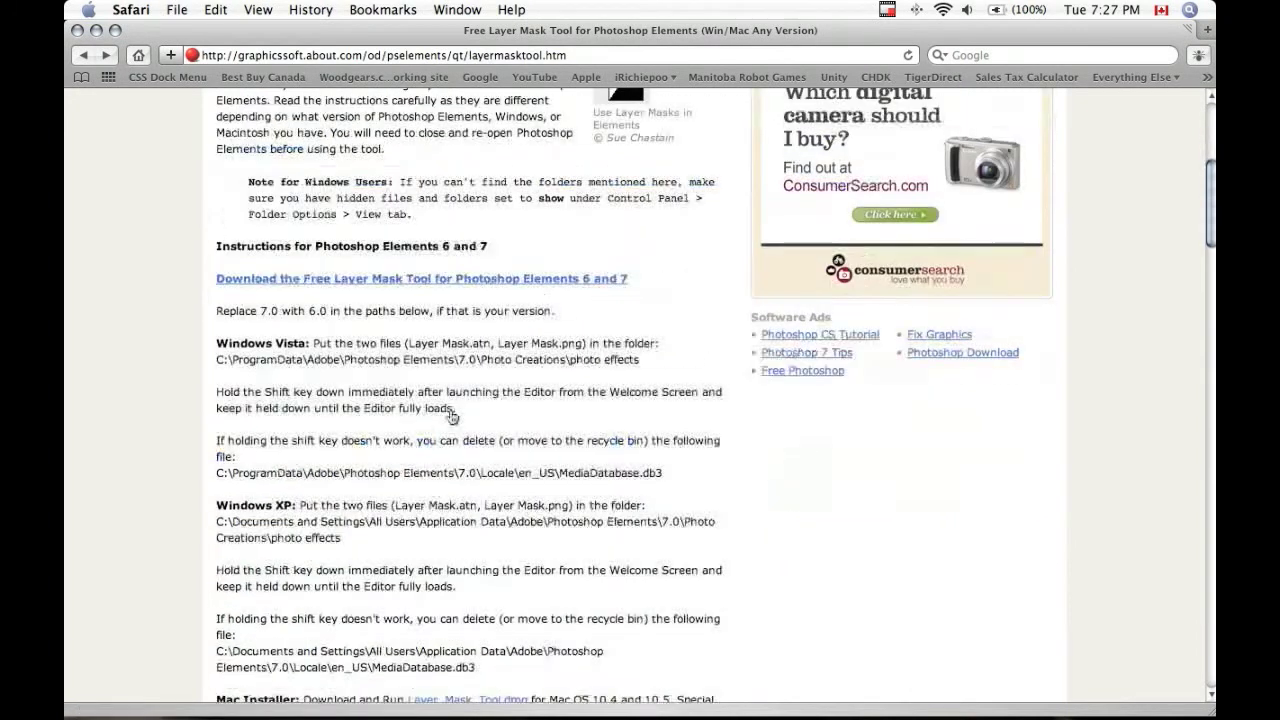
scroll(down, 3)
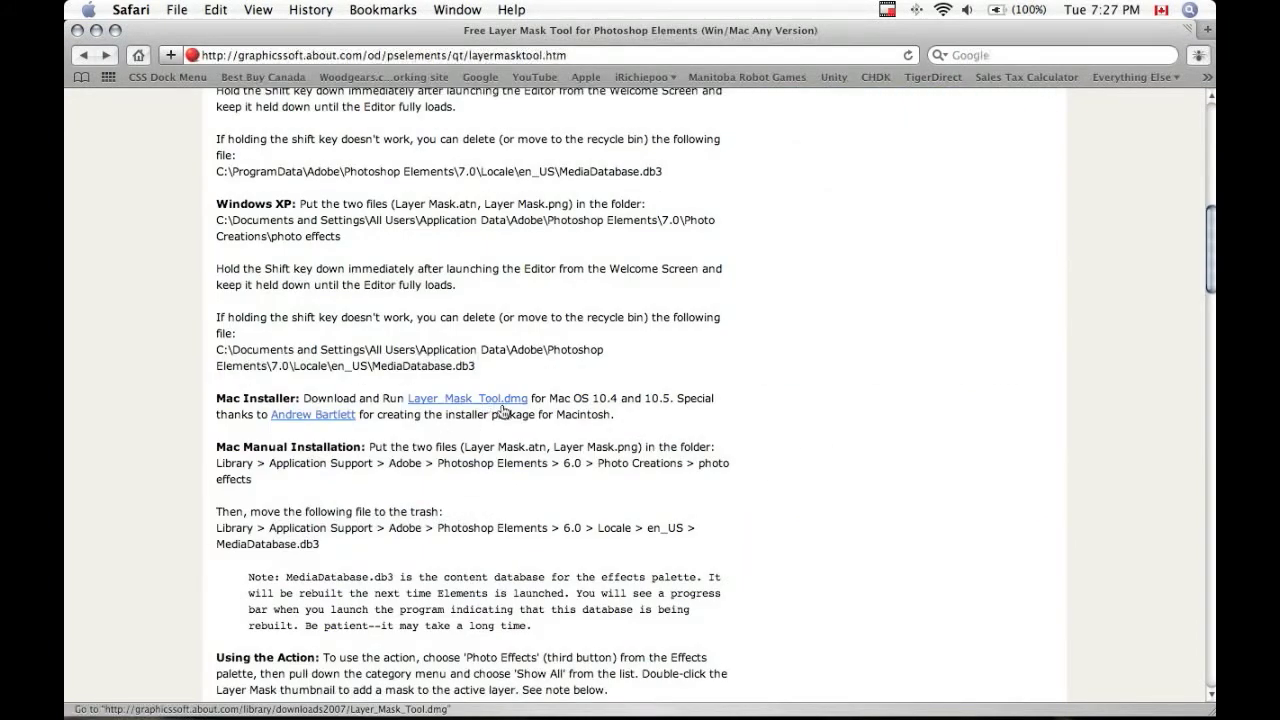
mouse_move(460, 406)
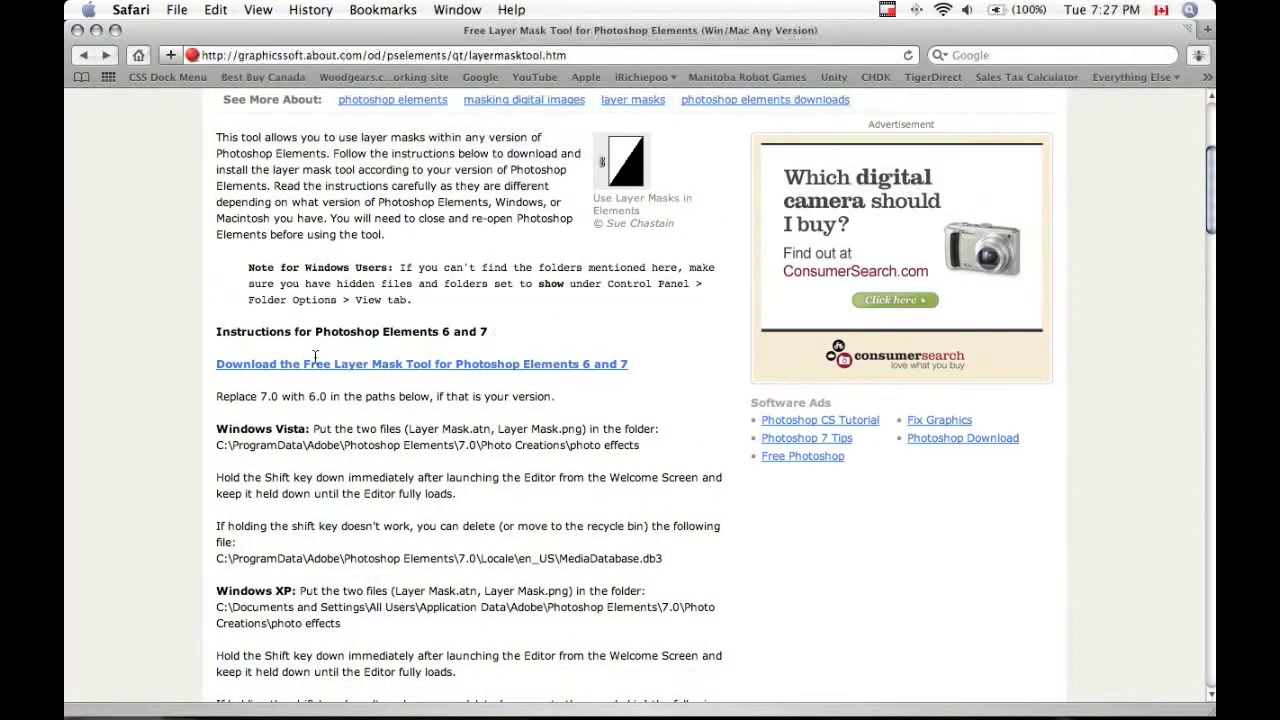
mouse_move(308, 428)
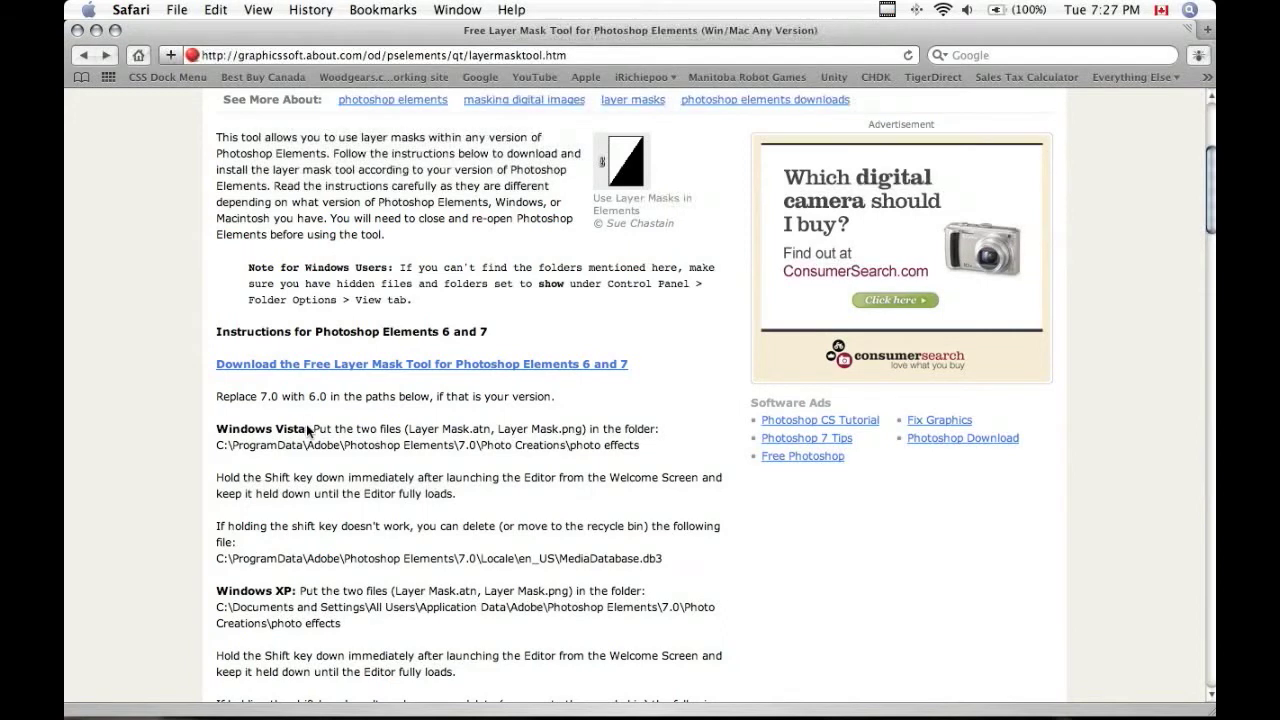
mouse_move(392, 384)
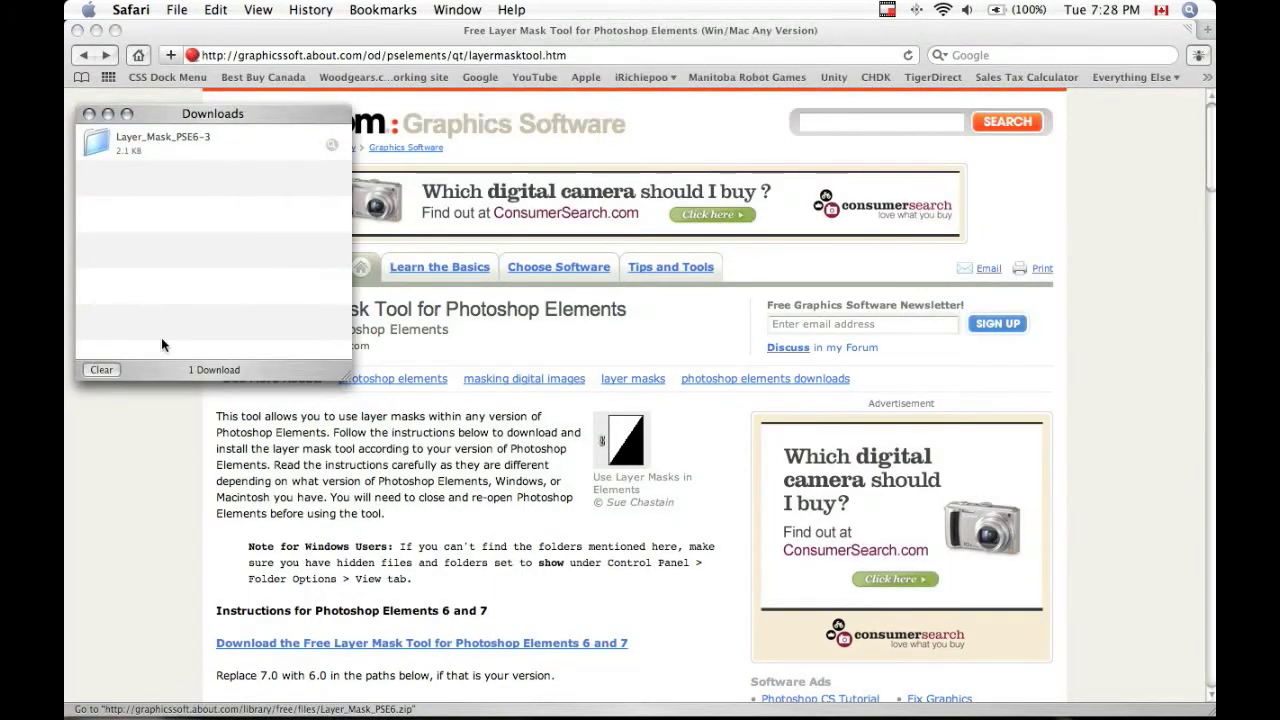
click(84, 112)
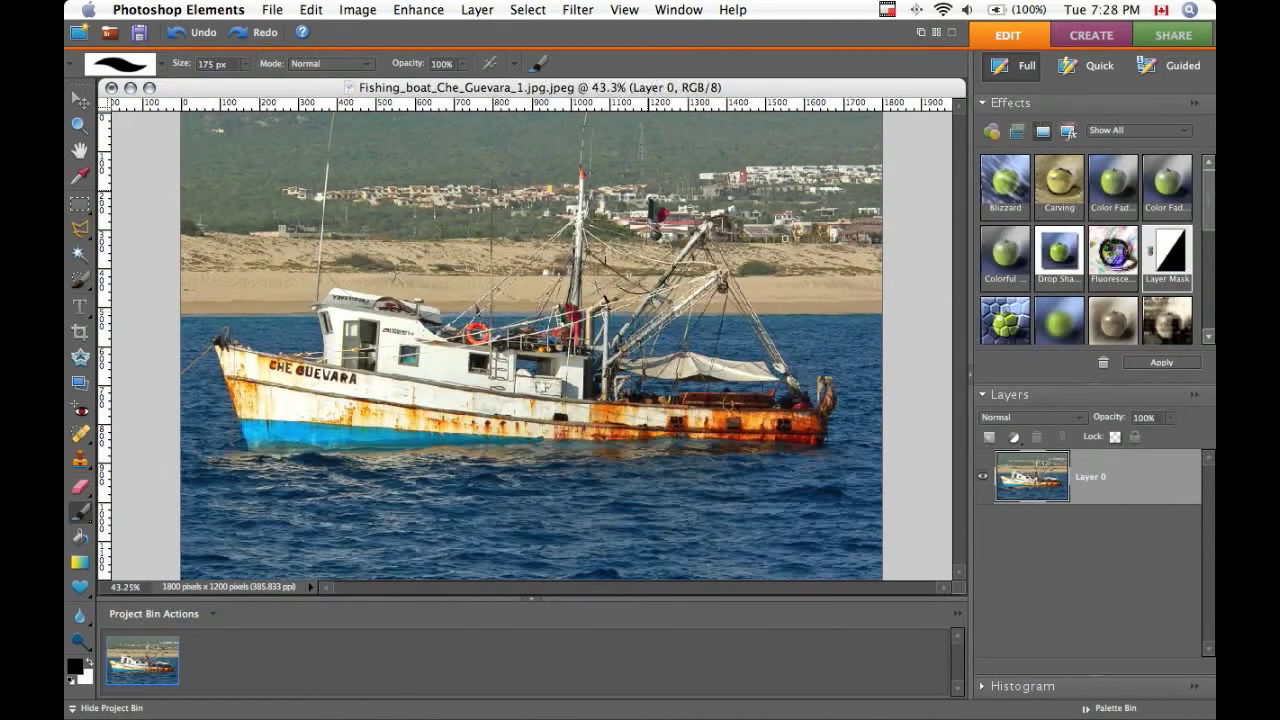
mouse_move(572, 244)
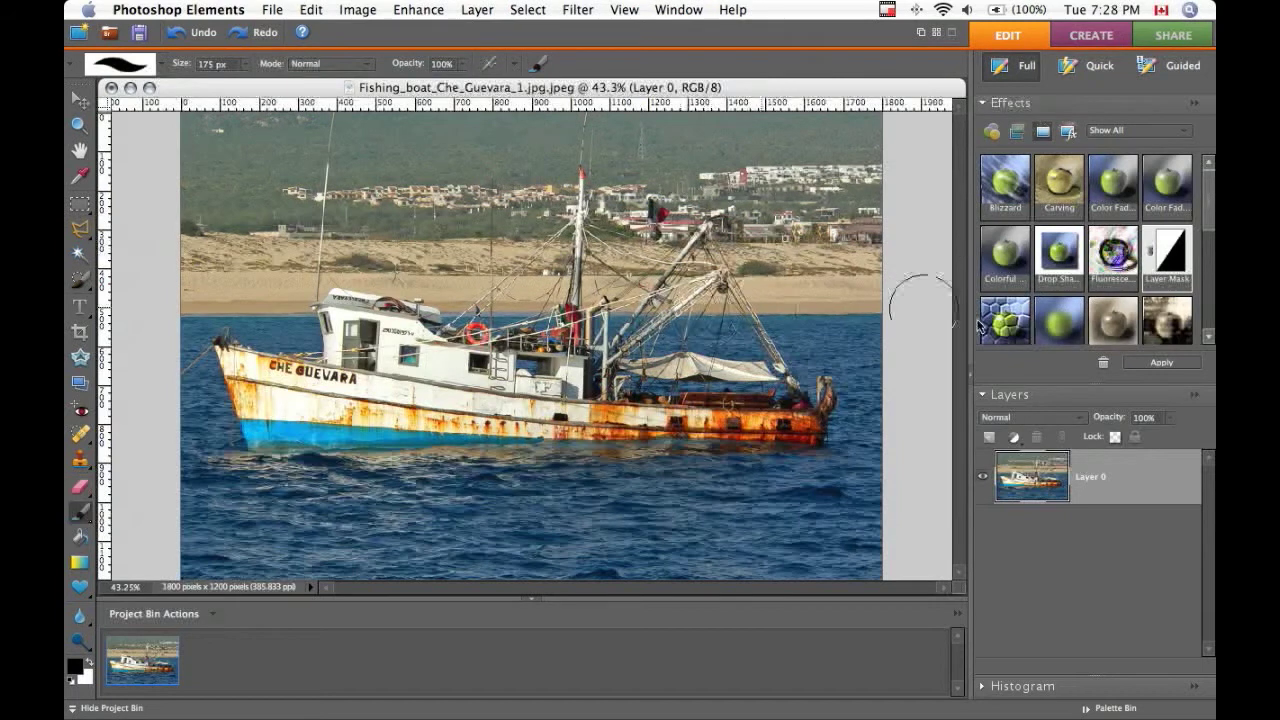
mouse_move(1044, 132)
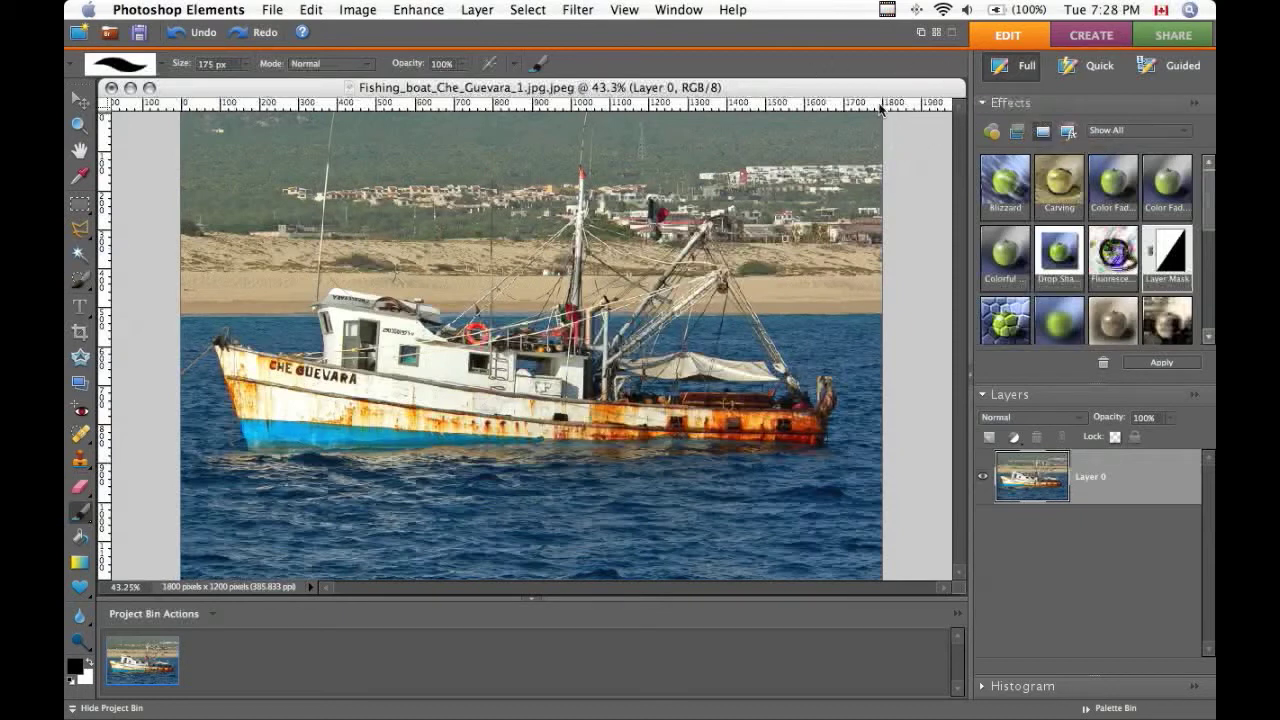
- Browse the Window menu's list of panels to show or hide
click(660, 8)
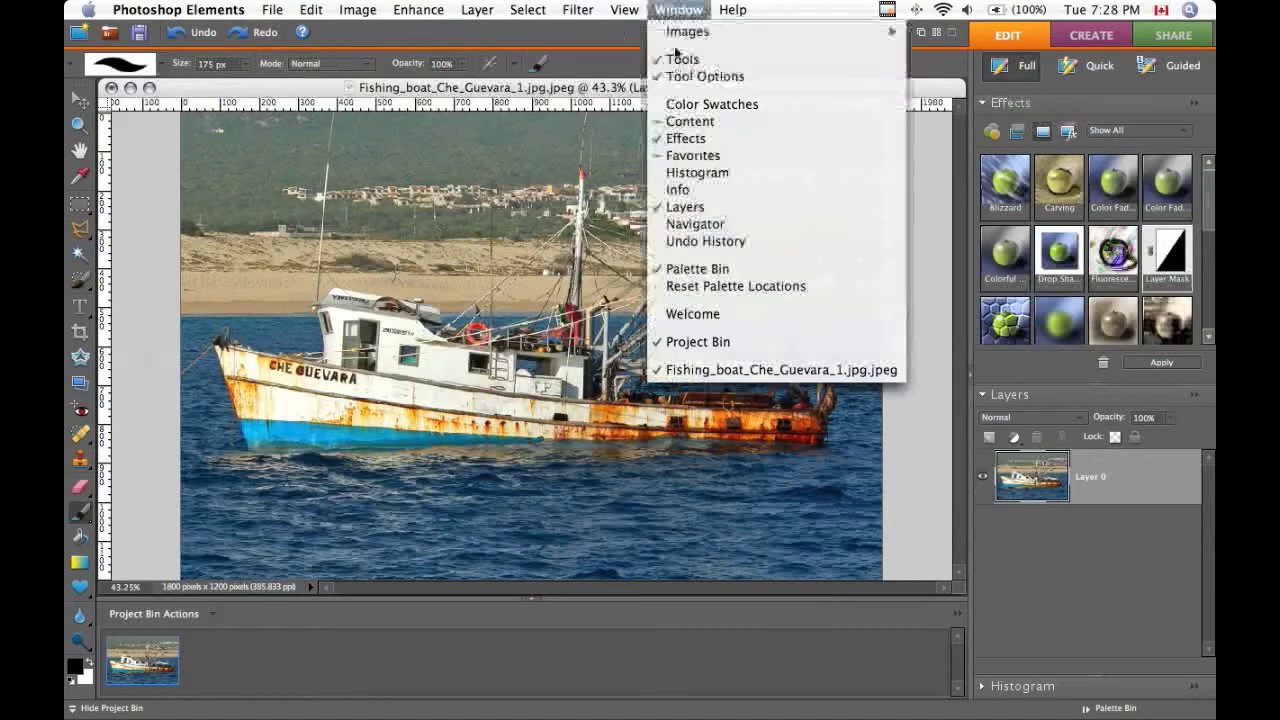
mouse_move(684, 146)
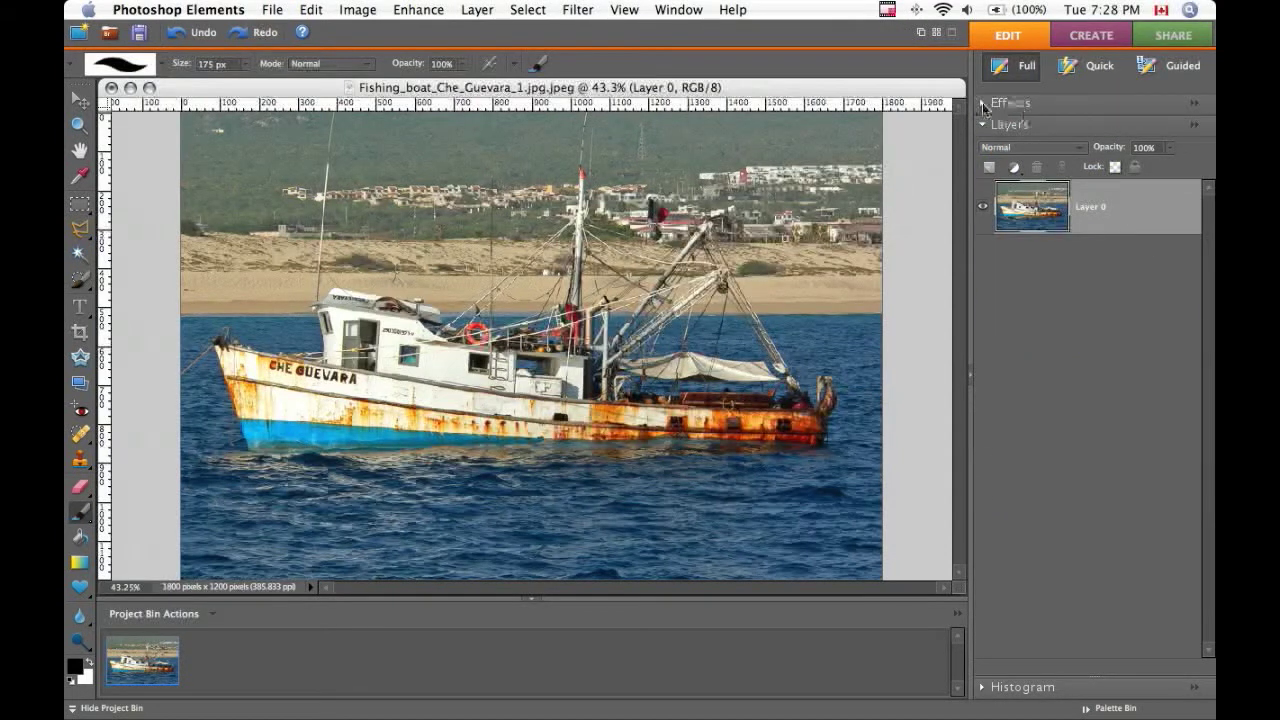
- Expand the Effects panel and show all Photo Effects categories
click(996, 102)
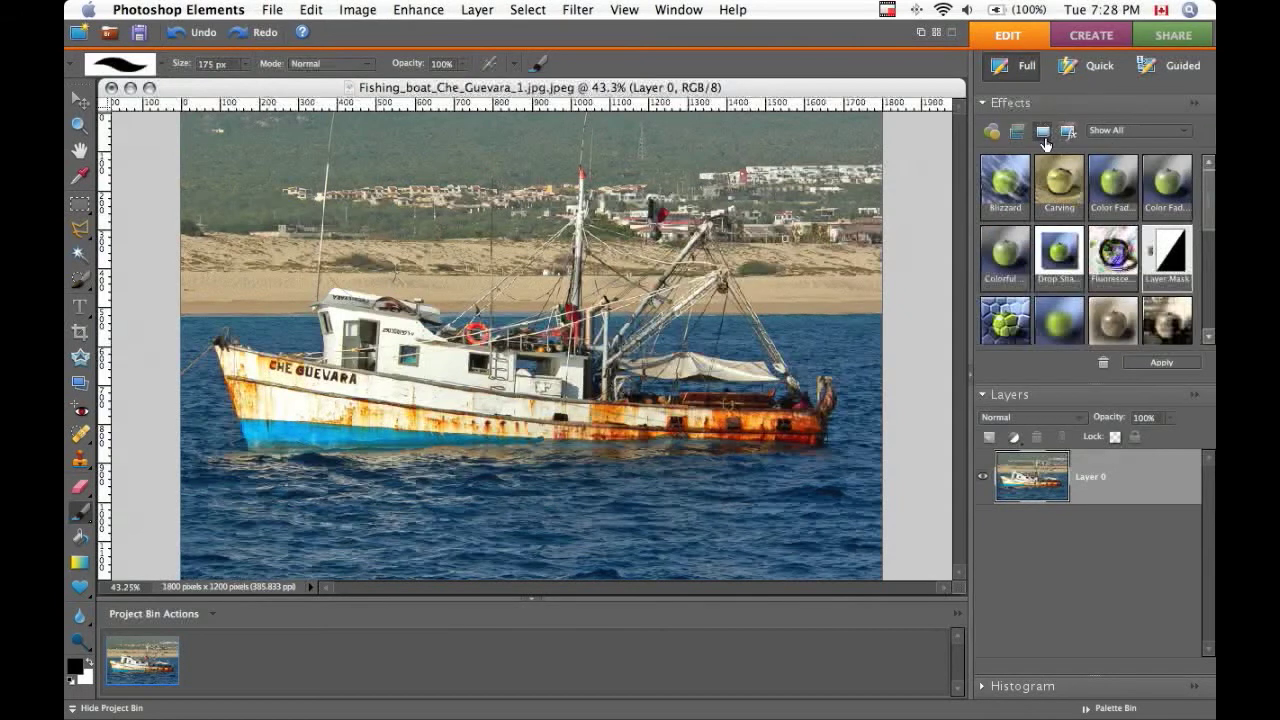
click(1168, 132)
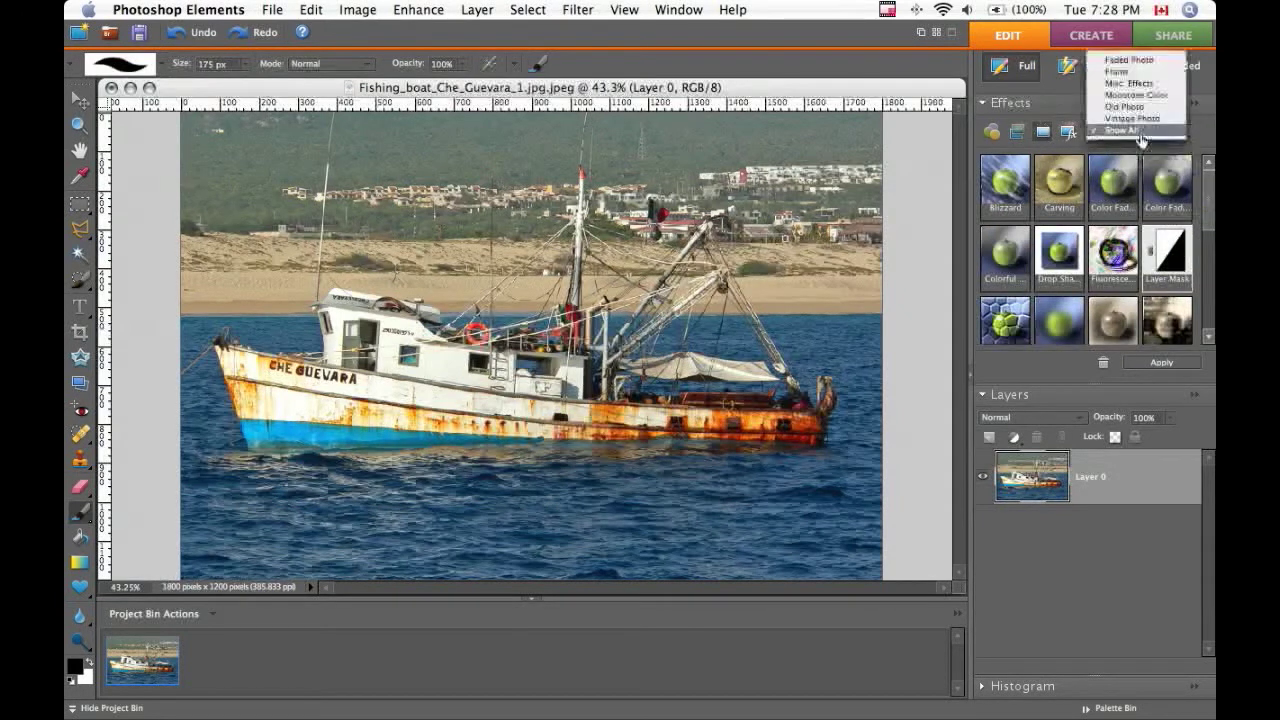
click(1118, 130)
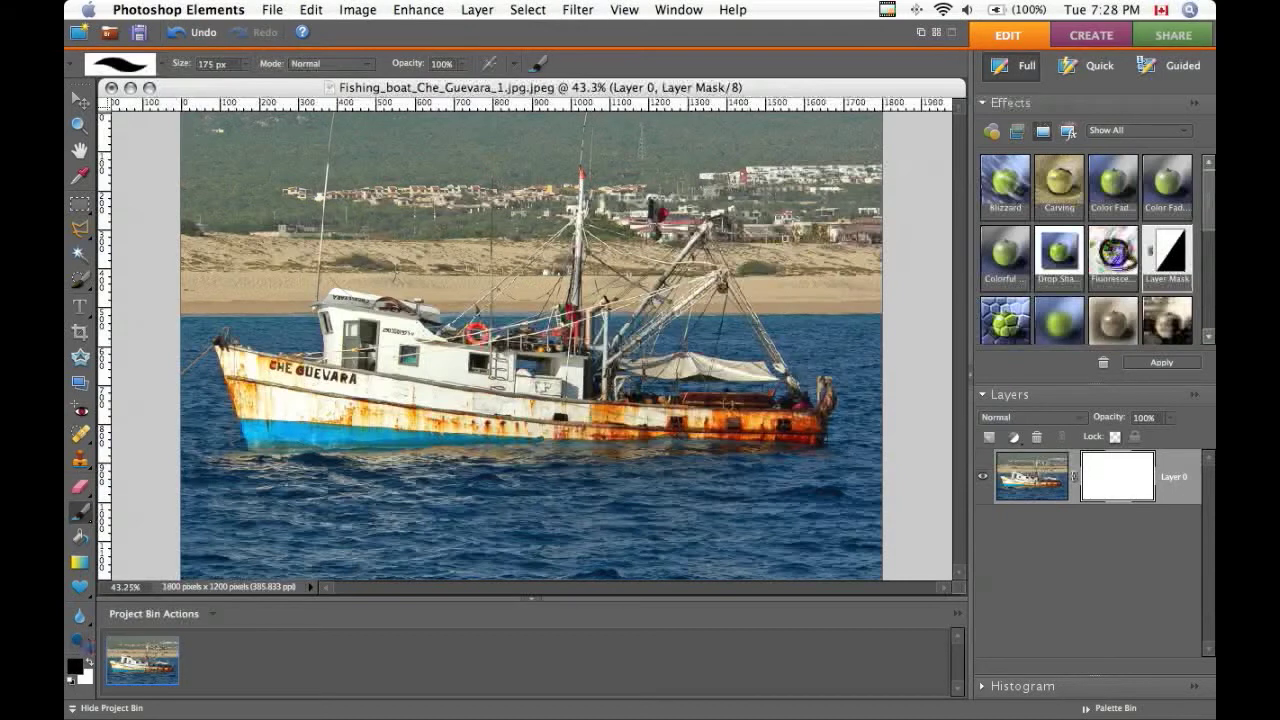
drag(450, 290, 660, 310)
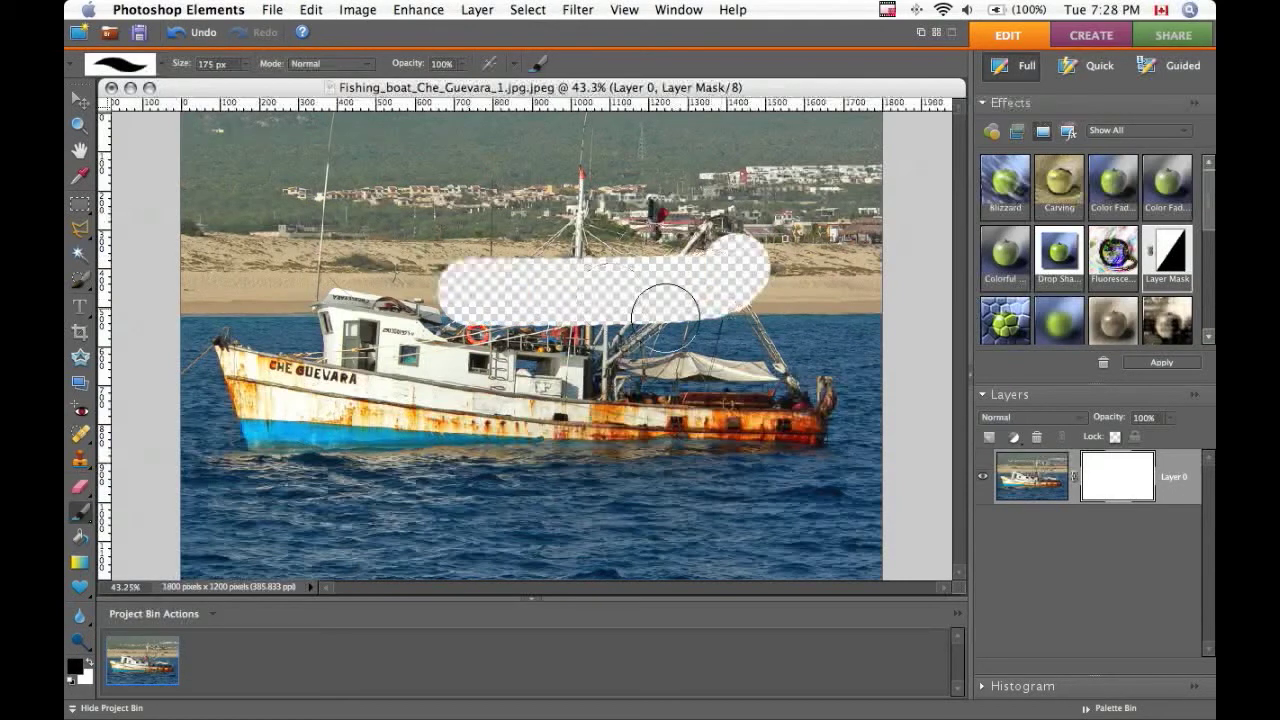
drag(660, 316, 412, 384)
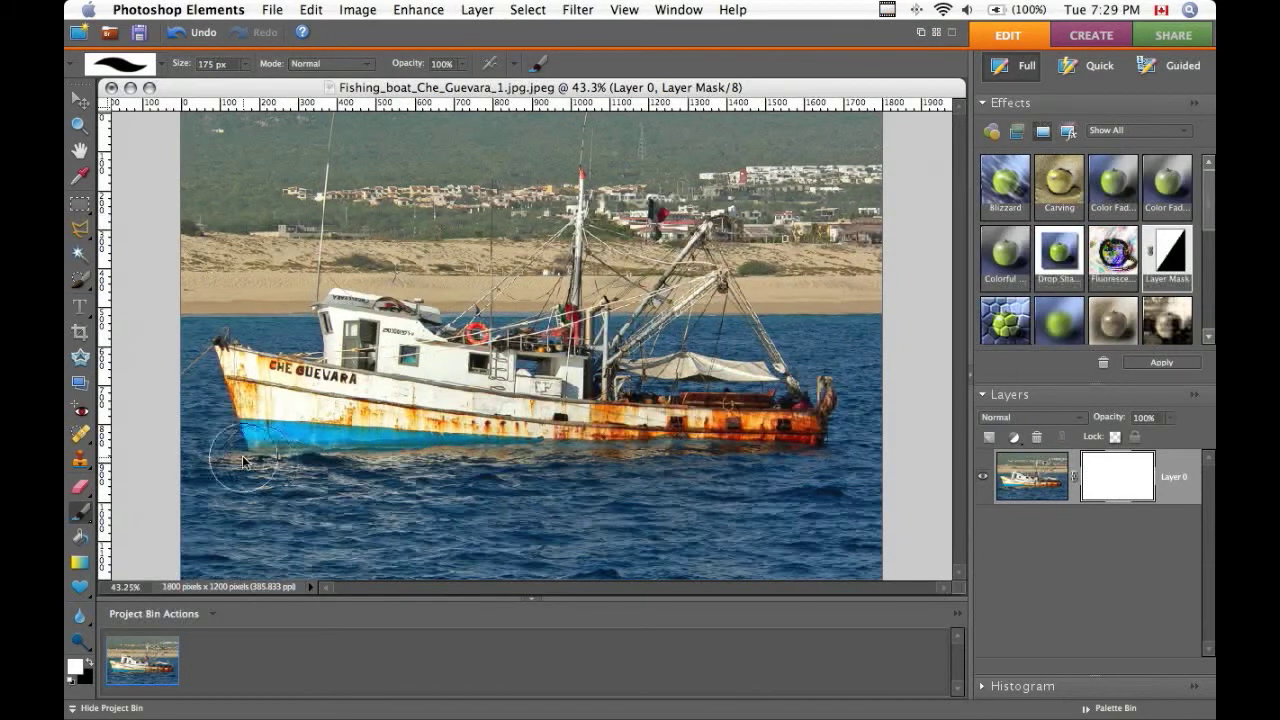
mouse_move(80, 488)
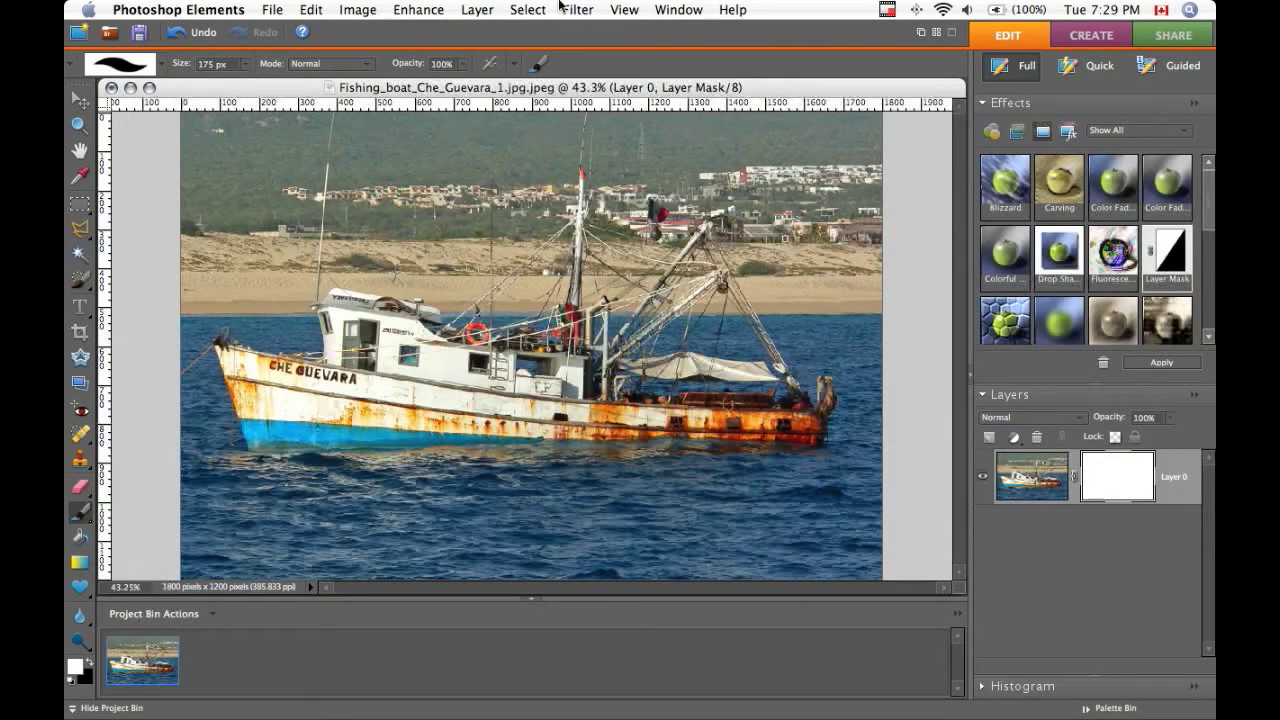
- Add a new Levels adjustment layer named Levels 1 above Layer 0
click(476, 8)
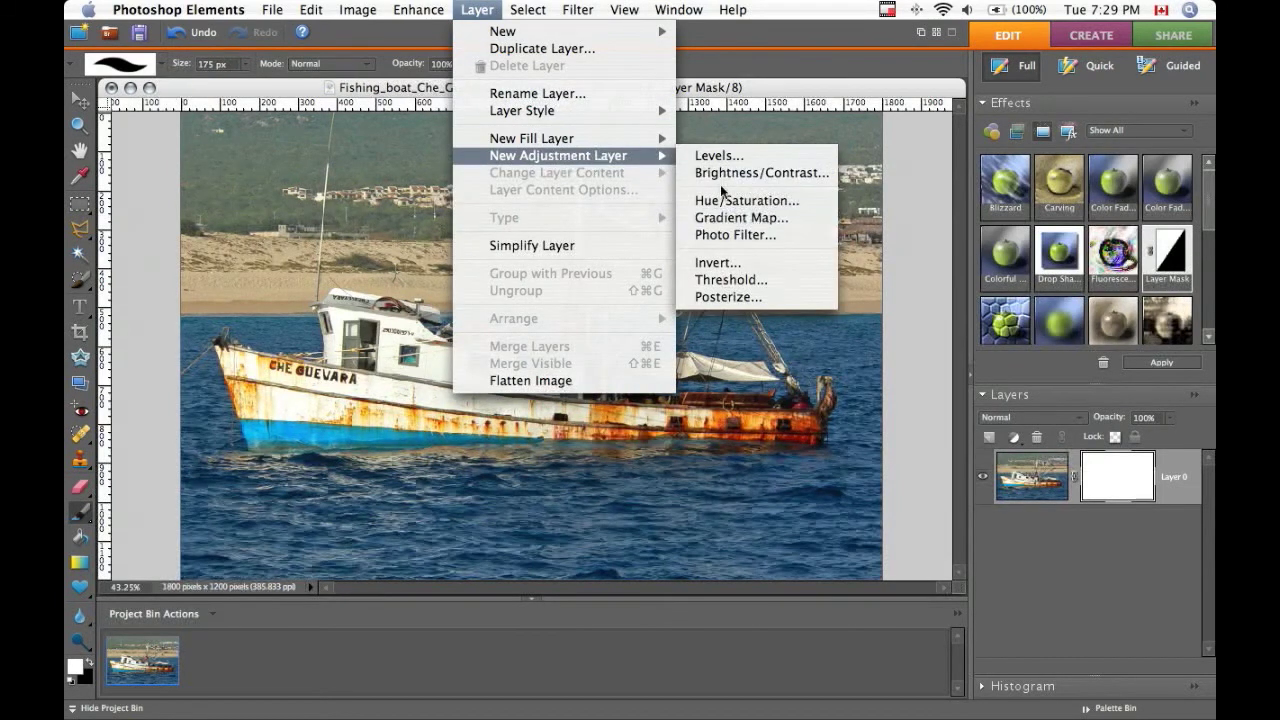
click(716, 156)
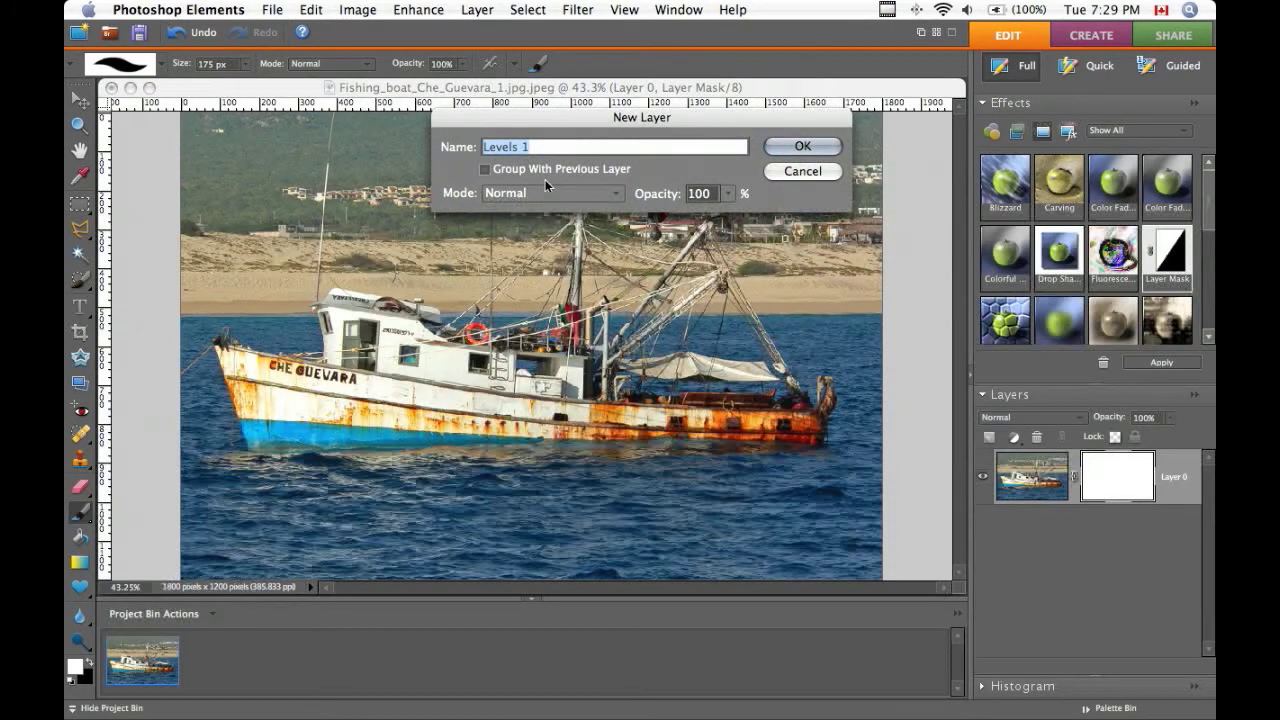
click(802, 146)
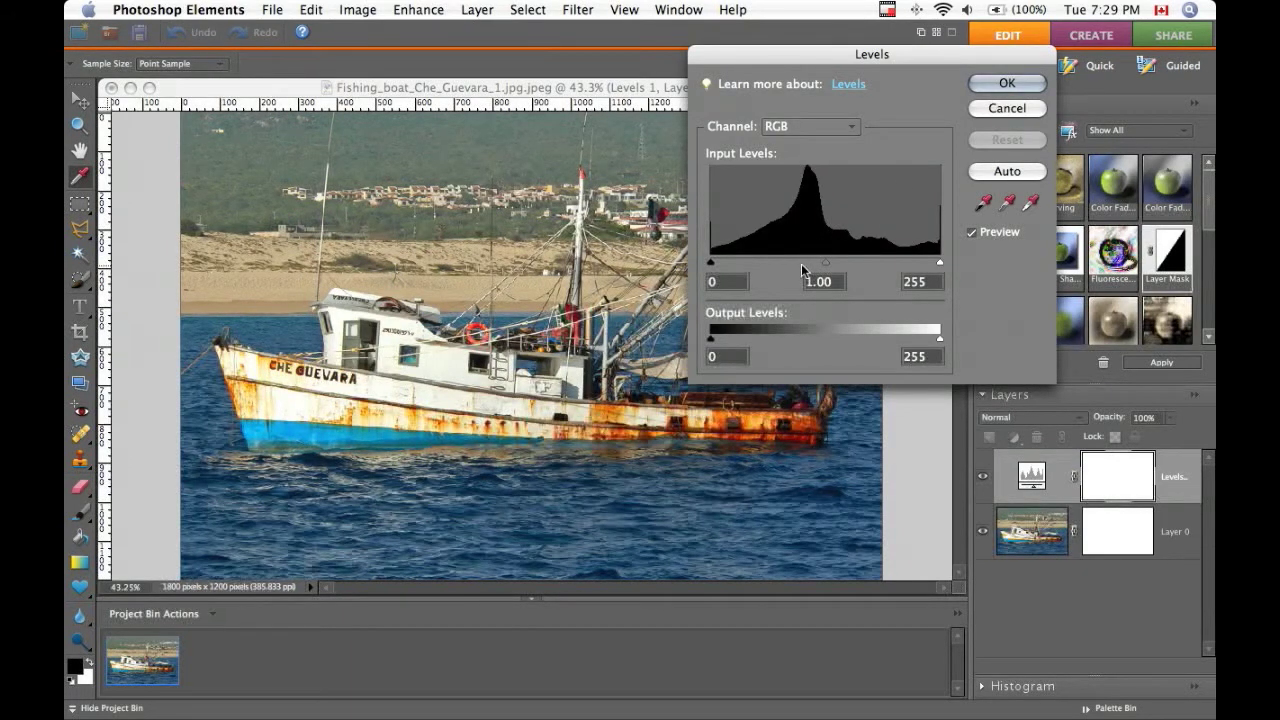
- Raise the Levels midtone value to 2.85 and apply the brightening
drag(798, 262, 742, 262)
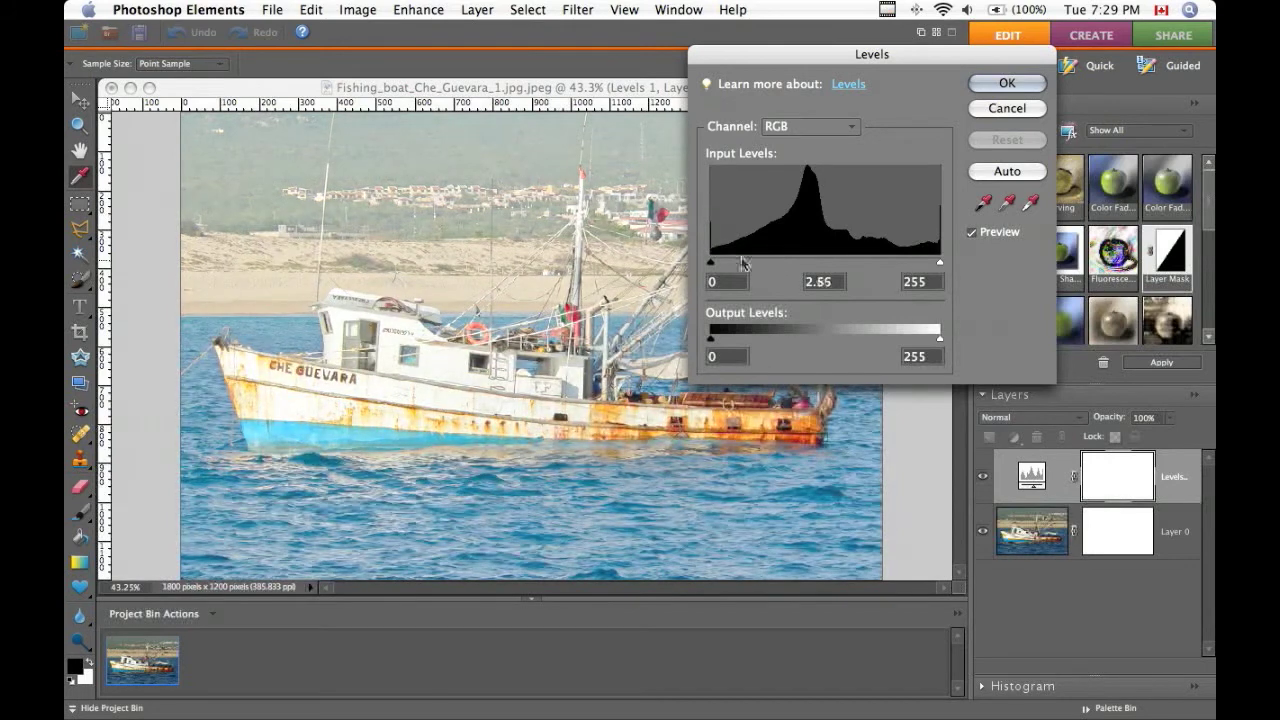
click(1006, 84)
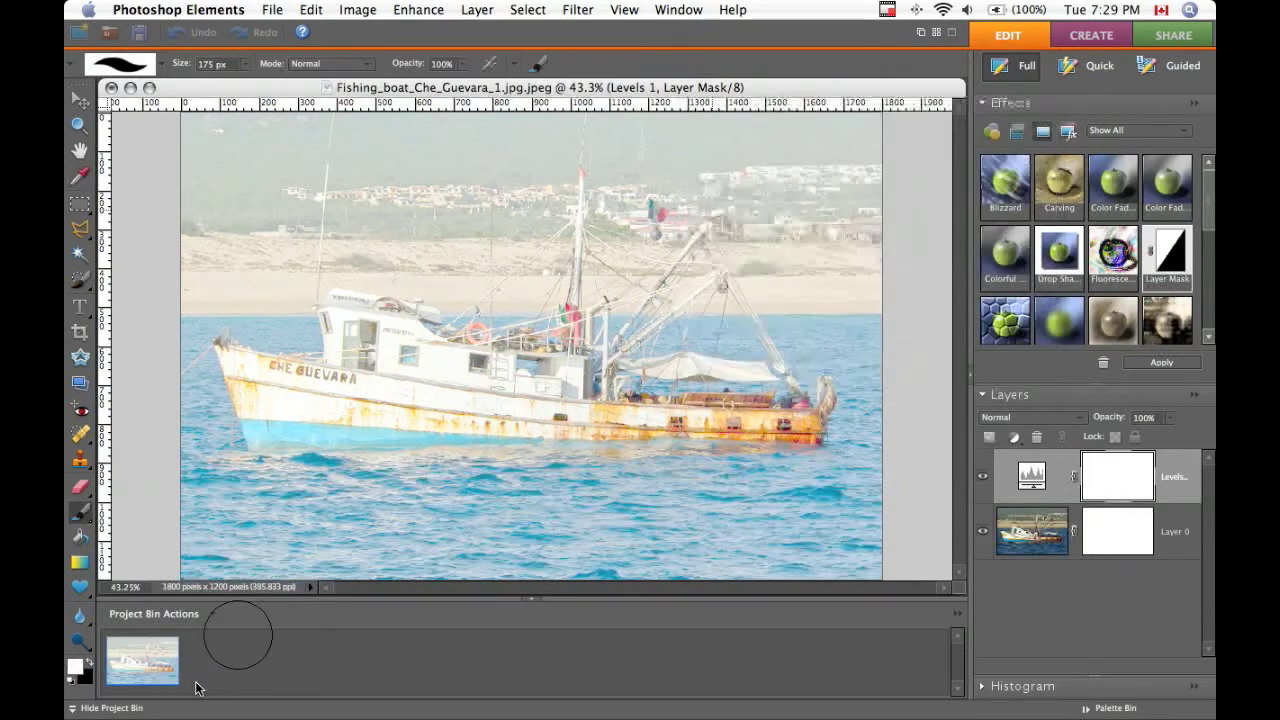